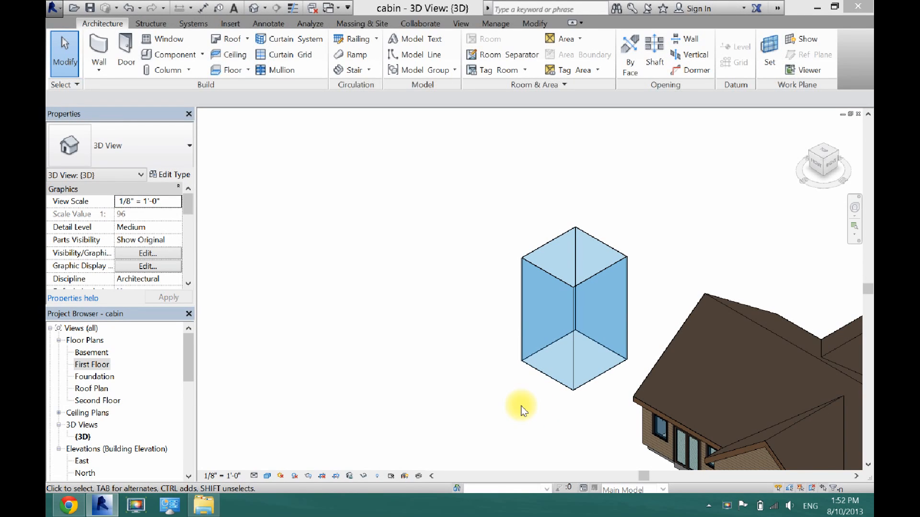
{"action": "mouse_move", "coordinate": [550, 275]}
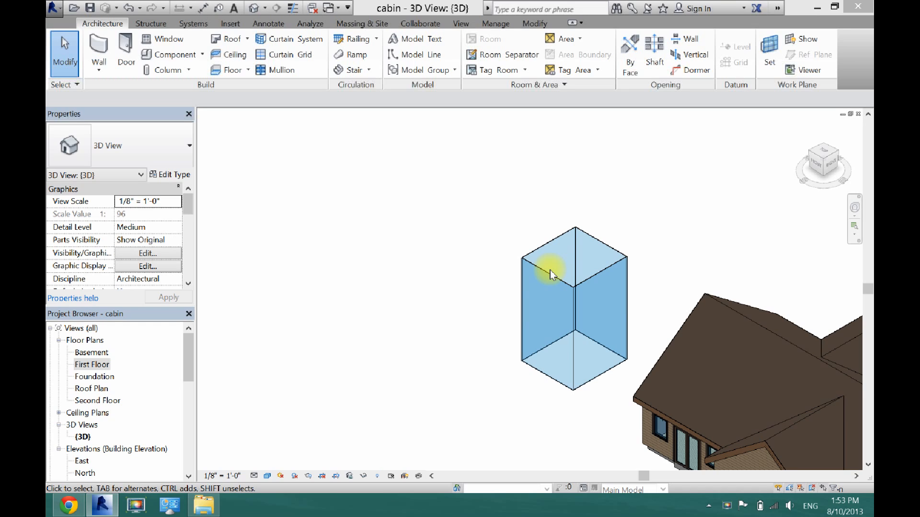
{"action": "mouse_move", "coordinate": [456, 287]}
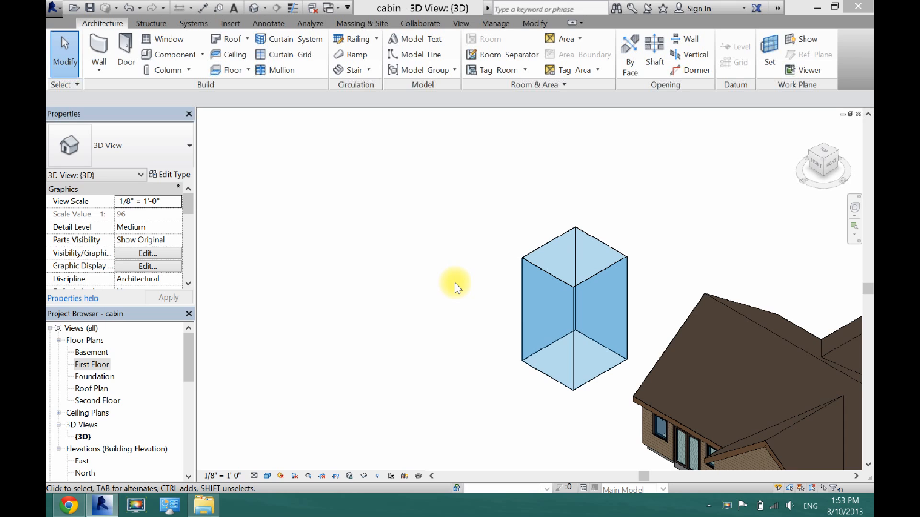
{"action": "mouse_move", "coordinate": [189, 114]}
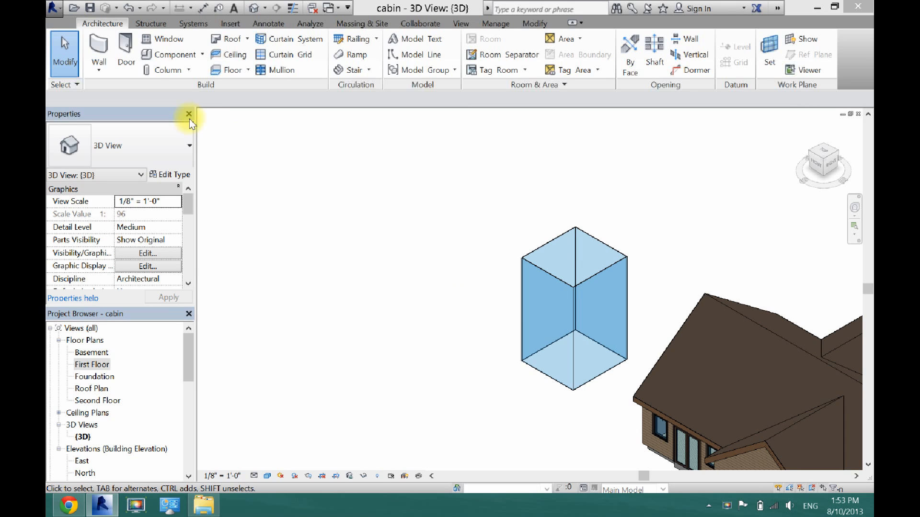
- Start the Wall tool and choose Basic Wall Generic - 6" from the Type Selector
{"action": "left_click", "coordinate": [98, 53]}
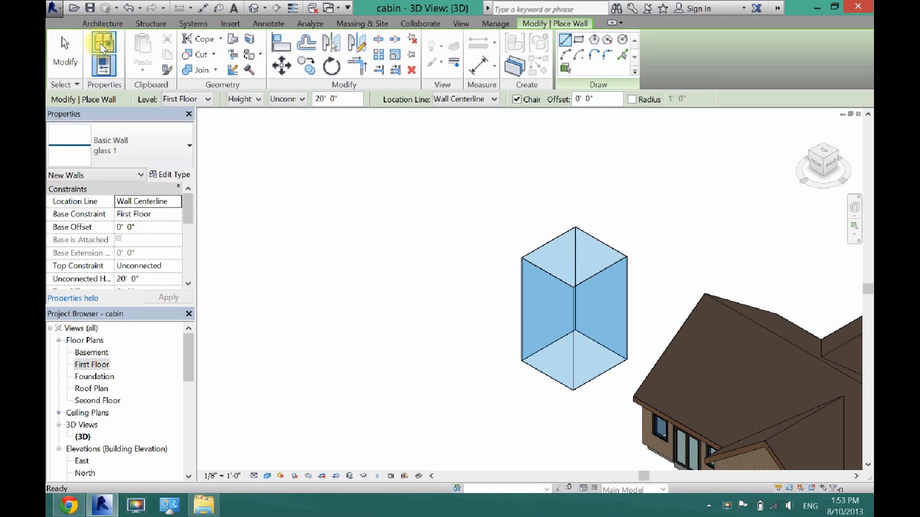
{"action": "left_click", "coordinate": [189, 146]}
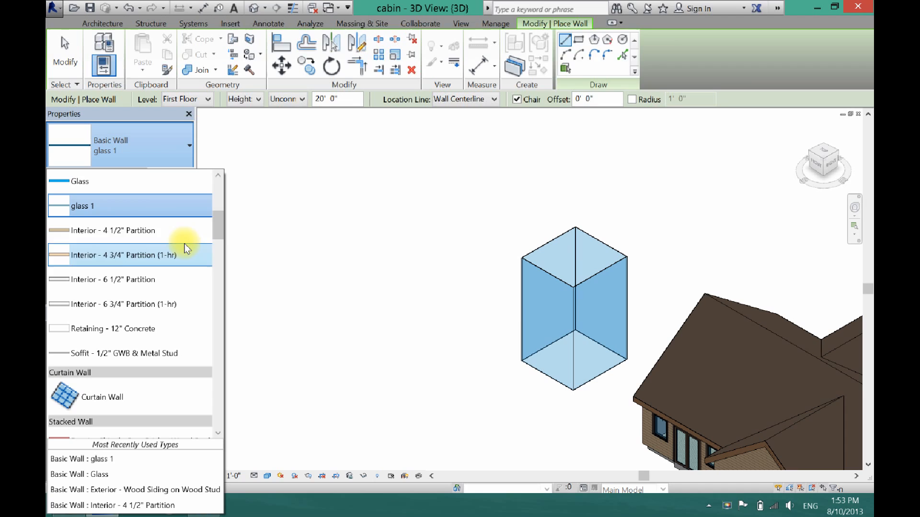
{"action": "scroll", "scroll_direction": "up", "scroll_amount": 3}
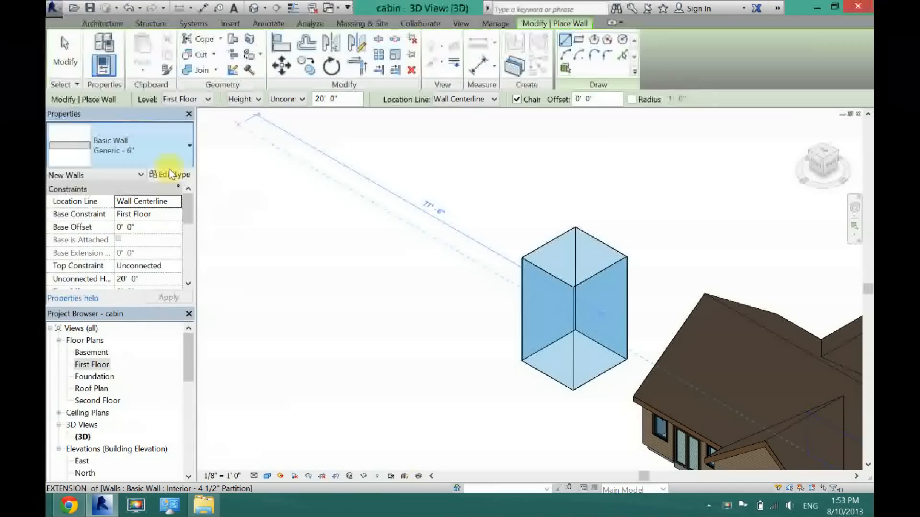
{"action": "mouse_move", "coordinate": [179, 163]}
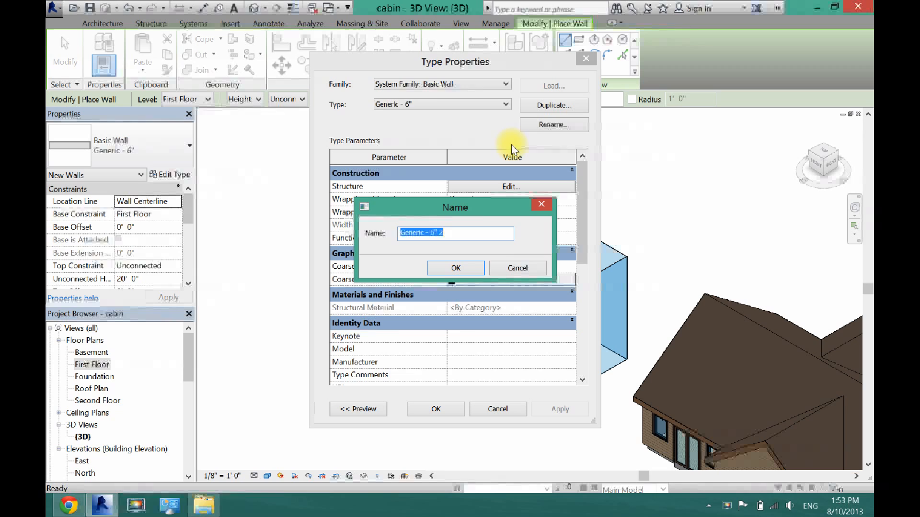
{"action": "mouse_move", "coordinate": [475, 258]}
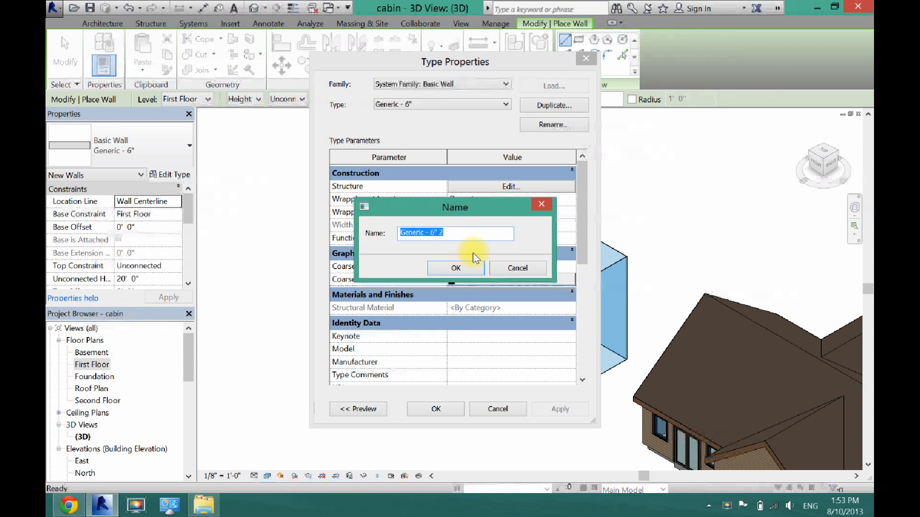
- Duplicate Generic - 6" as a new wall type named 'glass wall'
{"action": "type", "text": "glass w"}
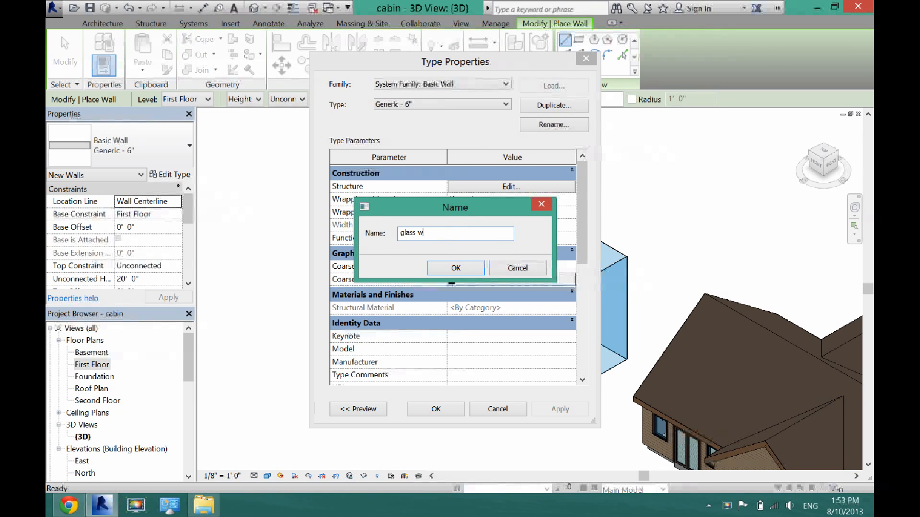
{"action": "type", "text": "all"}
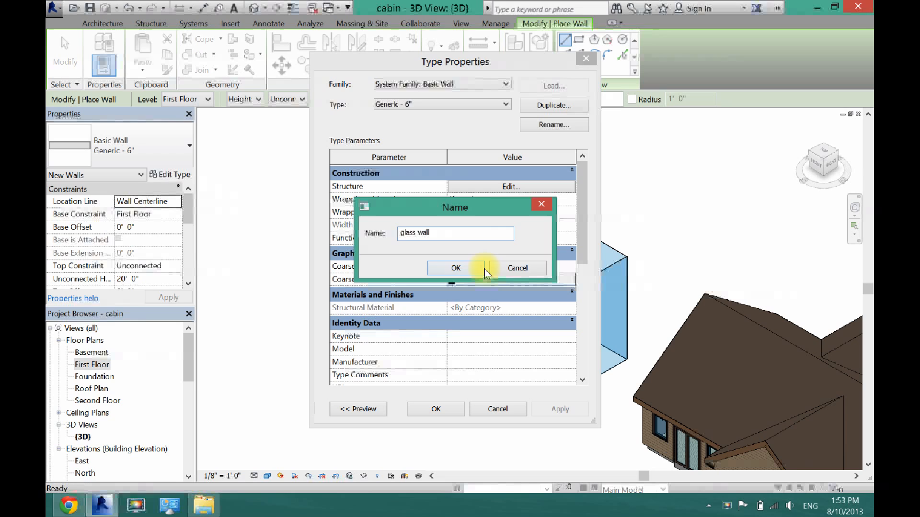
{"action": "left_click", "coordinate": [456, 268]}
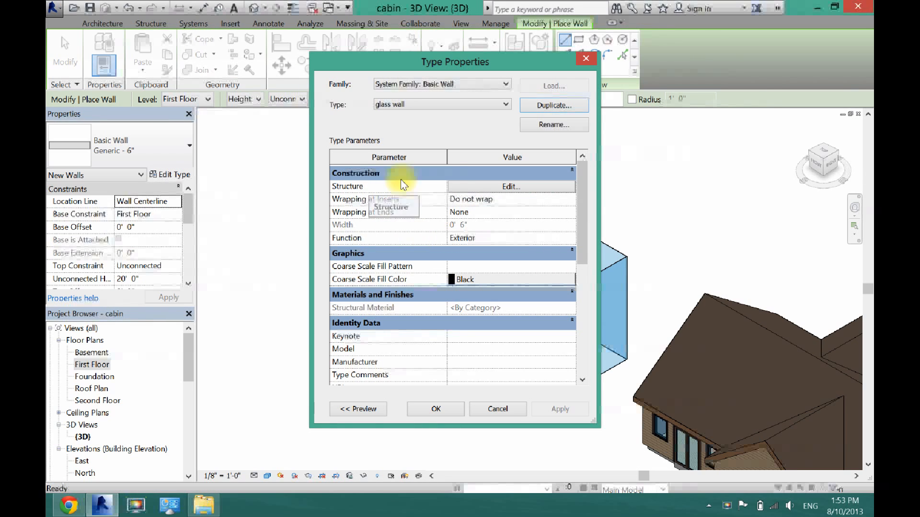
{"action": "mouse_move", "coordinate": [461, 182]}
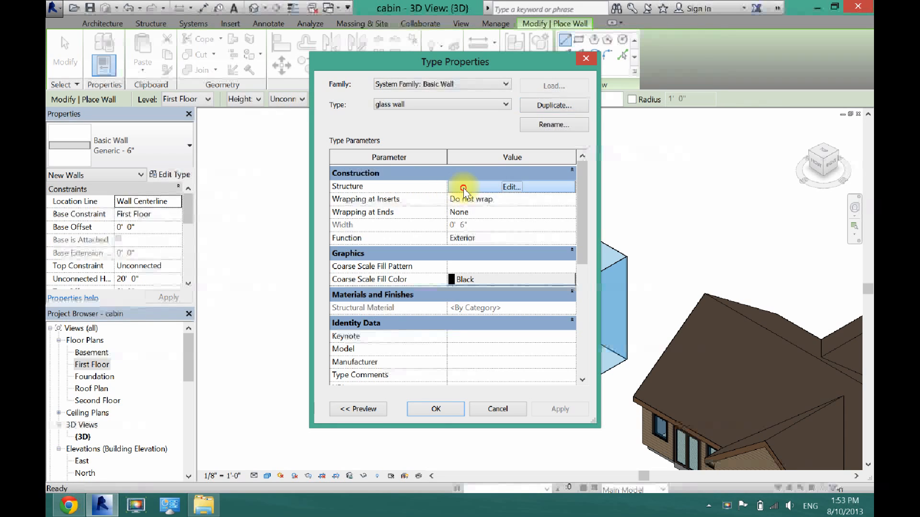
- Set the glass wall structure layer thickness to 2" and browse for its material
{"action": "left_click", "coordinate": [510, 187]}
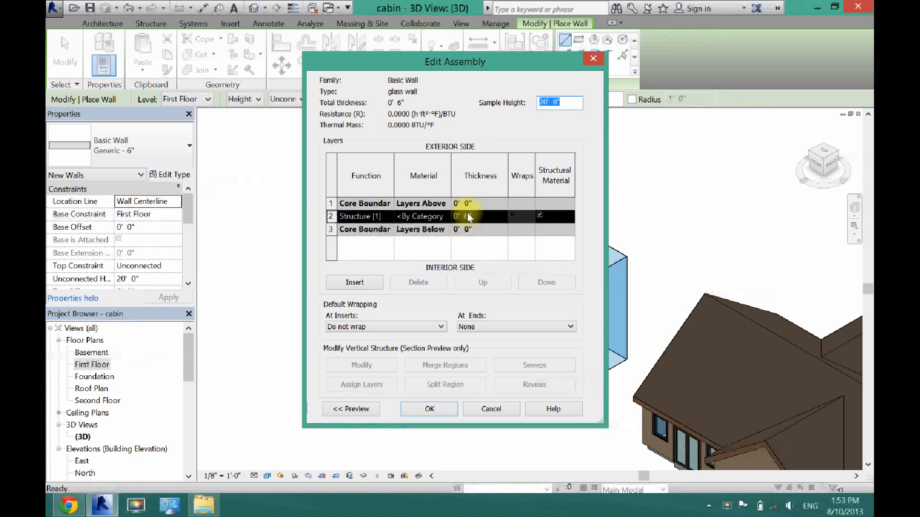
{"action": "left_click", "coordinate": [467, 216]}
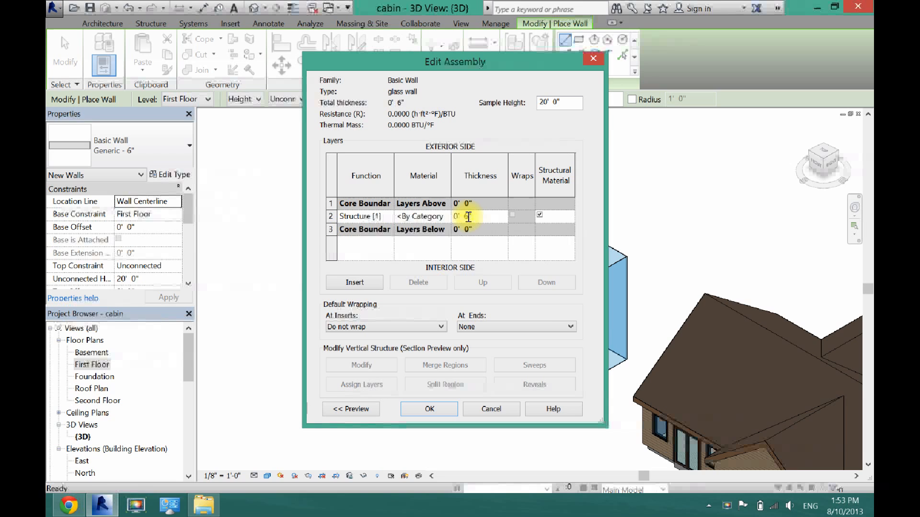
{"action": "type", "text": "2\""}
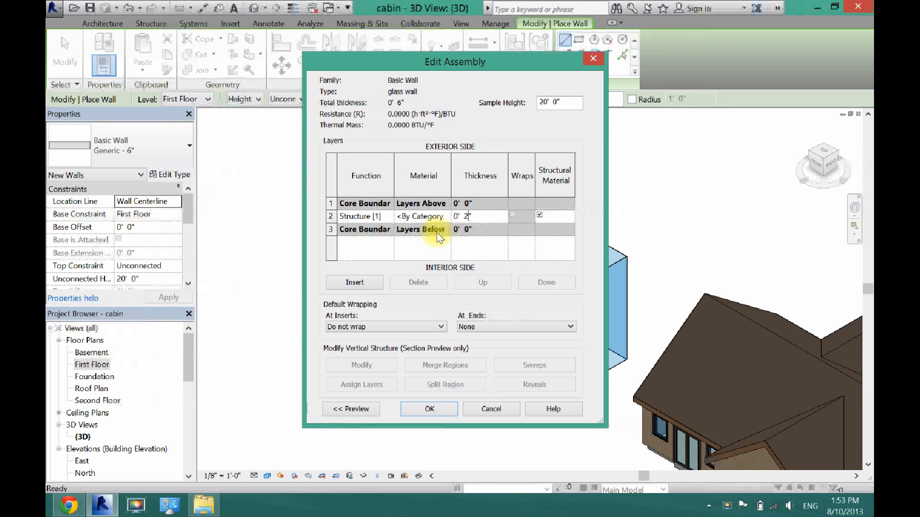
{"action": "mouse_move", "coordinate": [425, 177]}
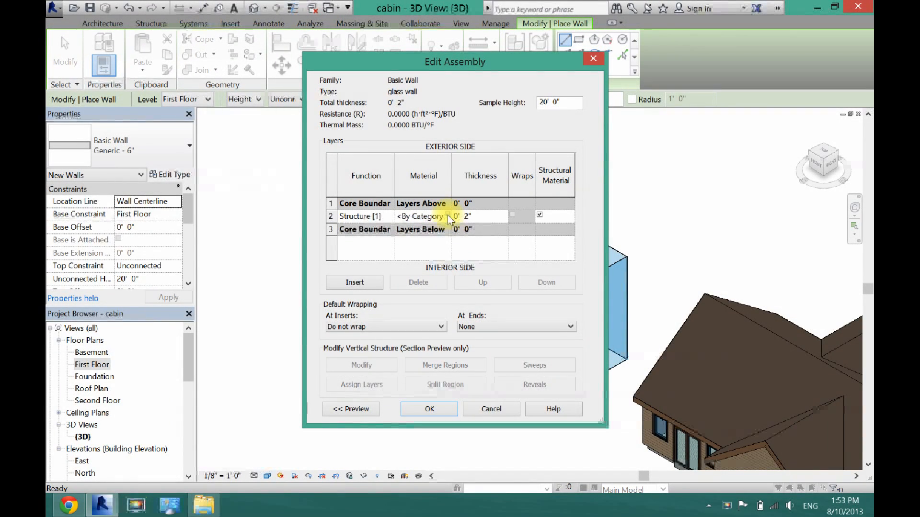
{"action": "left_click", "coordinate": [423, 215]}
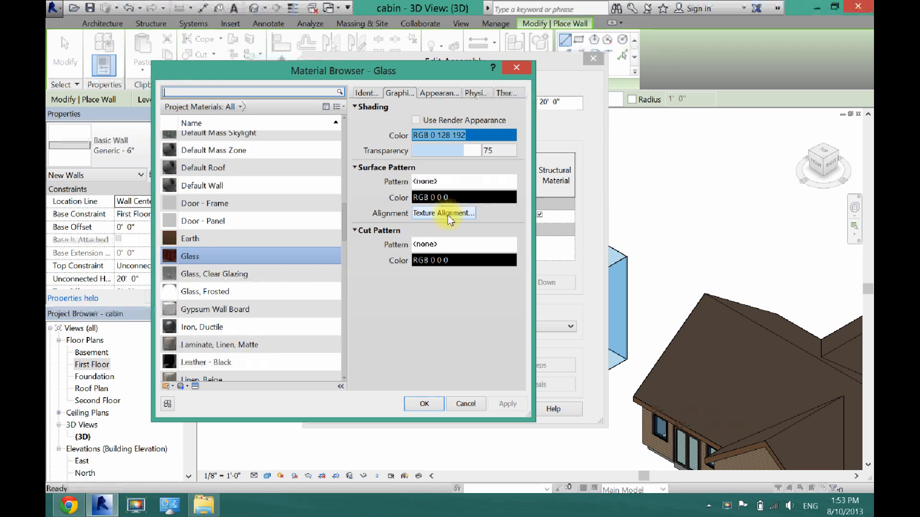
{"action": "mouse_move", "coordinate": [226, 299]}
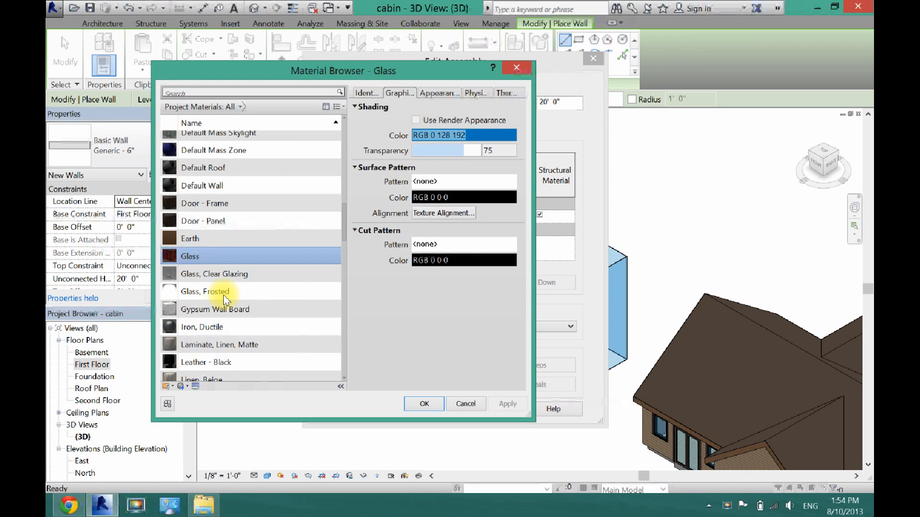
{"action": "mouse_move", "coordinate": [337, 208]}
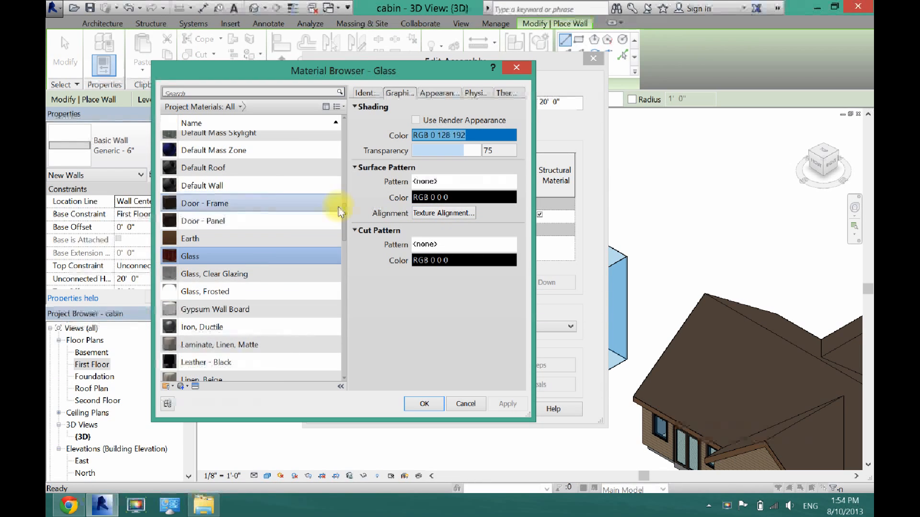
- Show the Glass material's Appearance settings in the Material Browser
{"action": "left_click", "coordinate": [437, 92]}
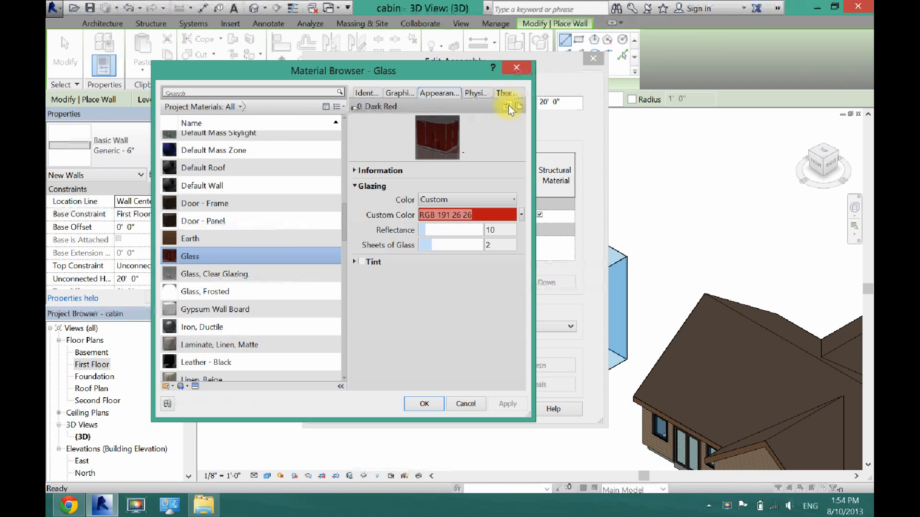
- Replace the Glass appearance with Blue Reflective from the Appearance Library and confirm the dialogs
{"action": "left_click", "coordinate": [508, 106]}
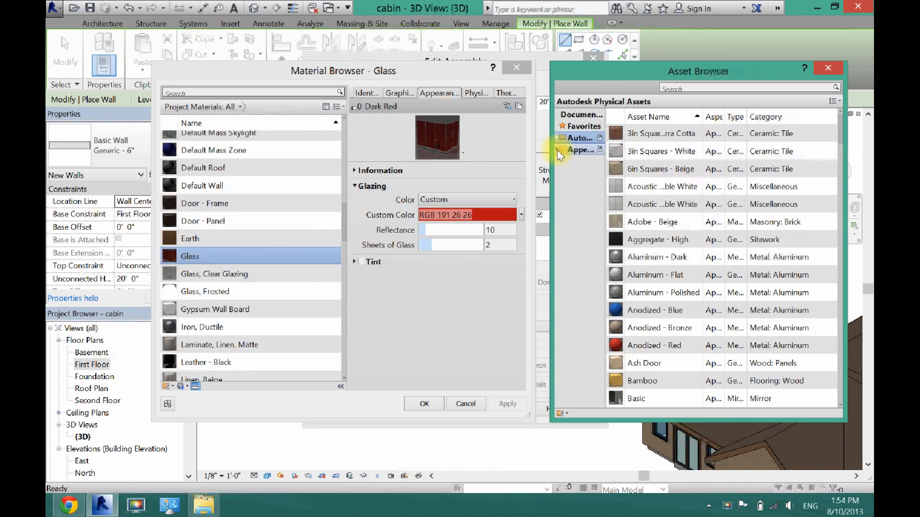
{"action": "left_click", "coordinate": [584, 149]}
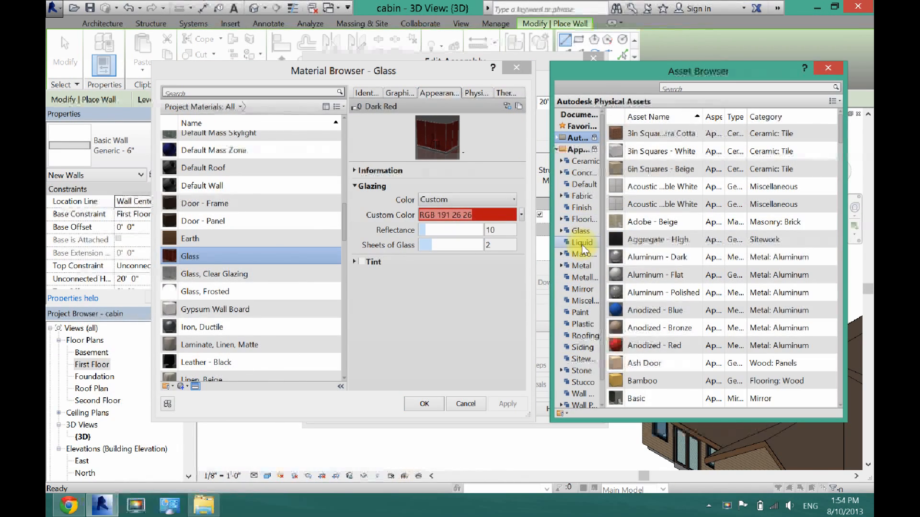
{"action": "left_click", "coordinate": [580, 230]}
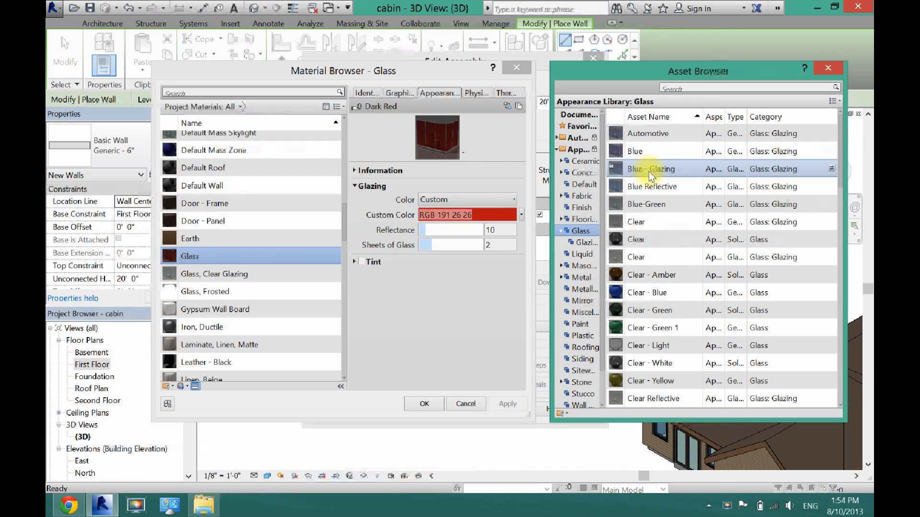
{"action": "left_click", "coordinate": [651, 187]}
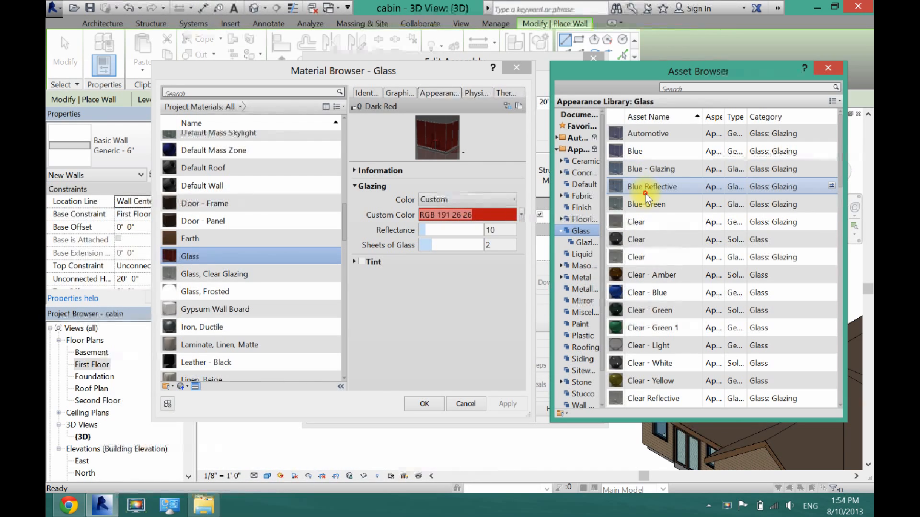
{"action": "double_click", "coordinate": [653, 187]}
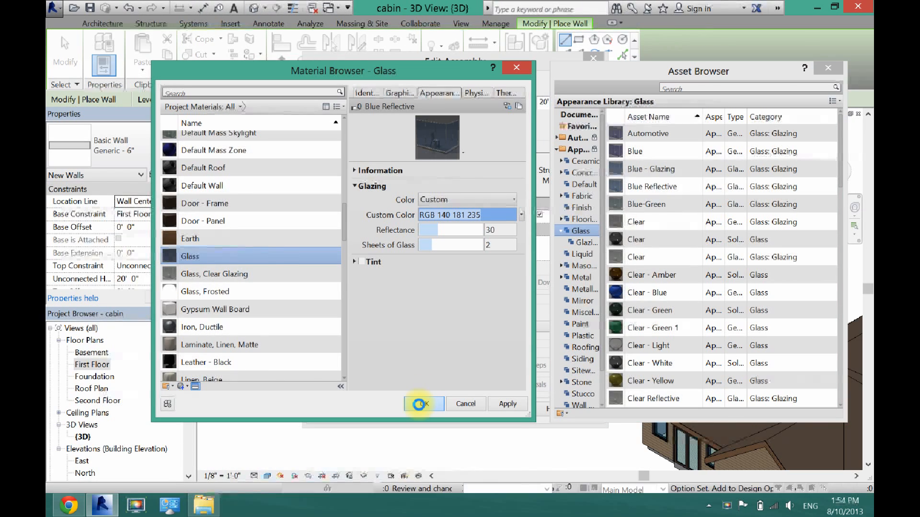
{"action": "left_click", "coordinate": [422, 404]}
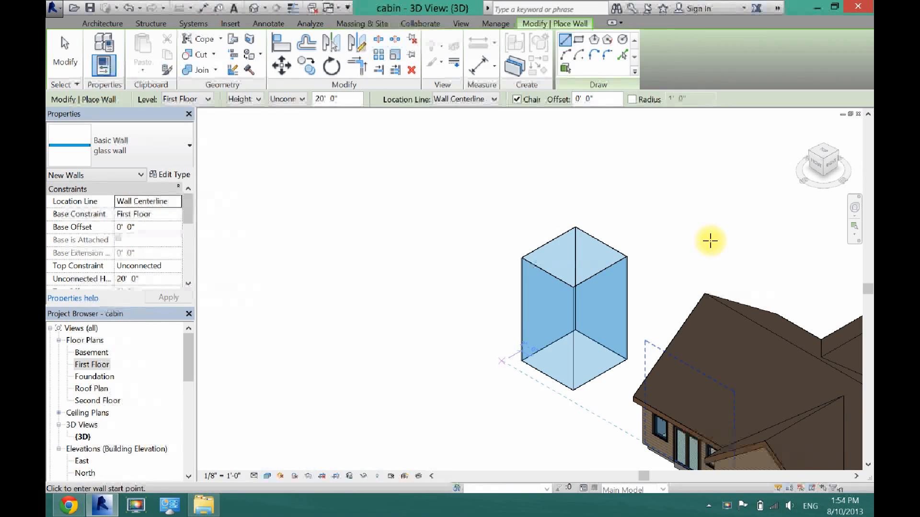